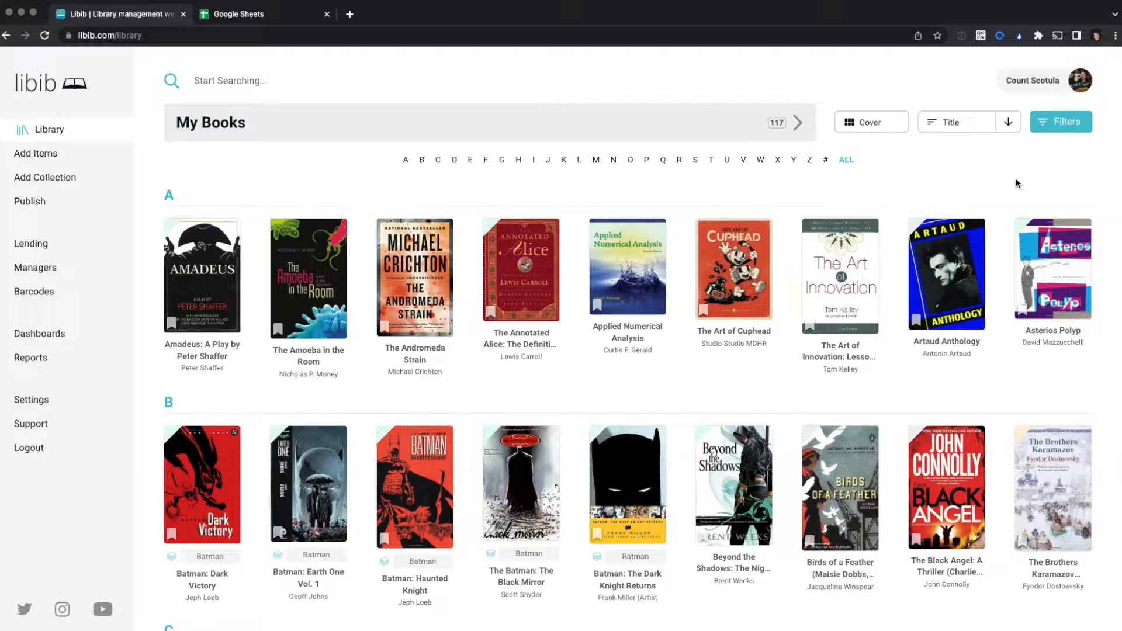
mouse_move(908, 165)
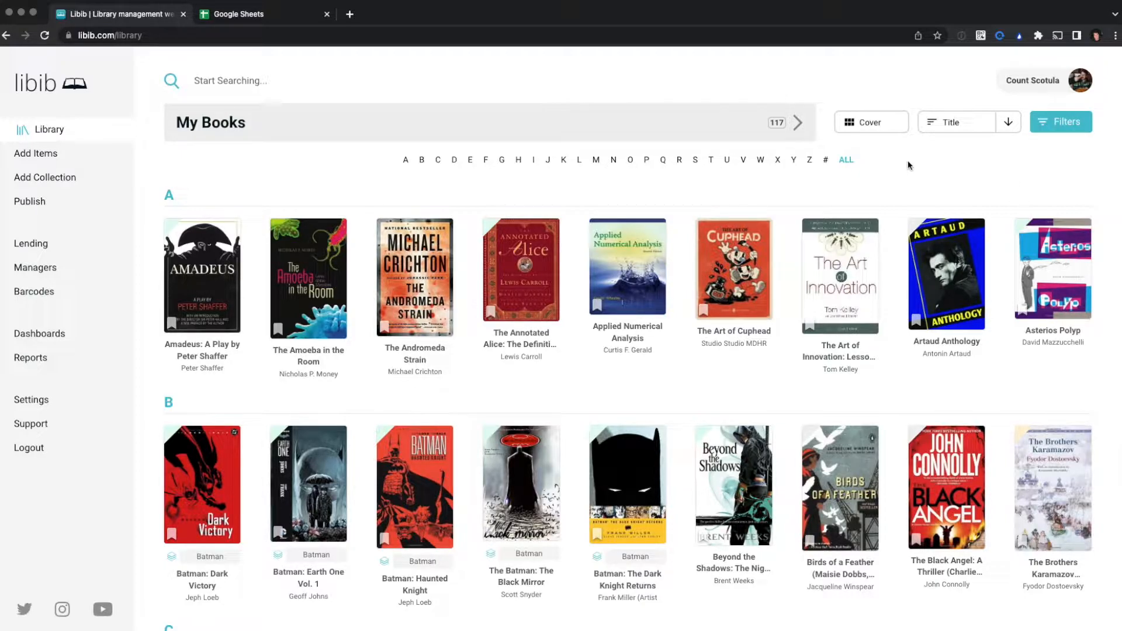
- Go from the My Books library to the Libib Settings page
left_click(52, 400)
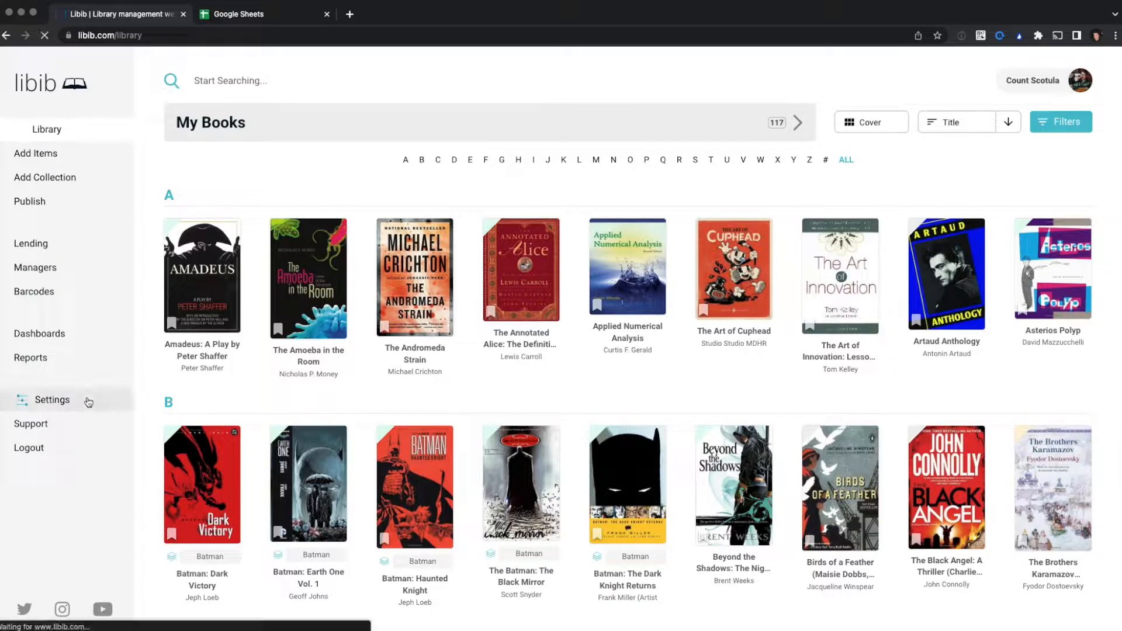
- Export the My Books collection from Settings as a CSV file
left_click(52, 399)
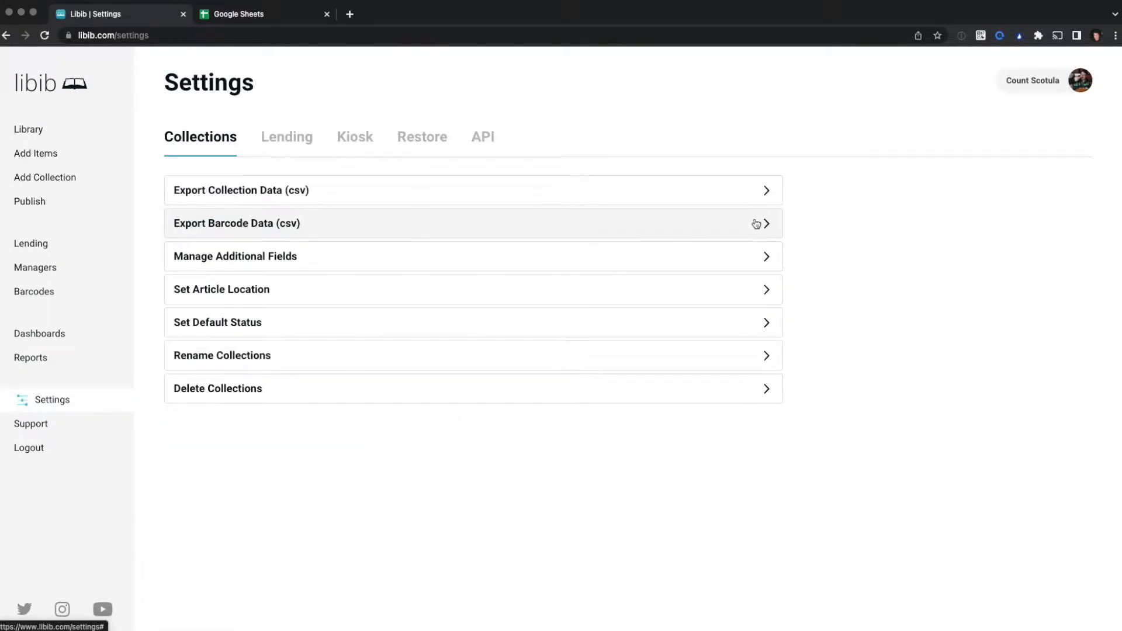
mouse_move(216, 146)
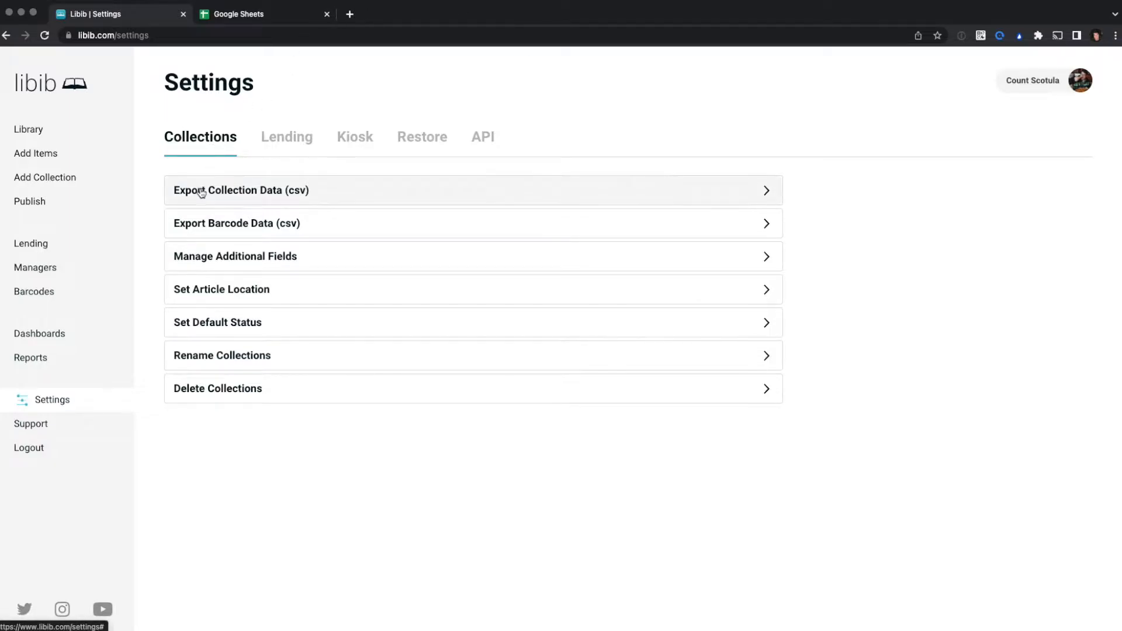
mouse_move(350, 199)
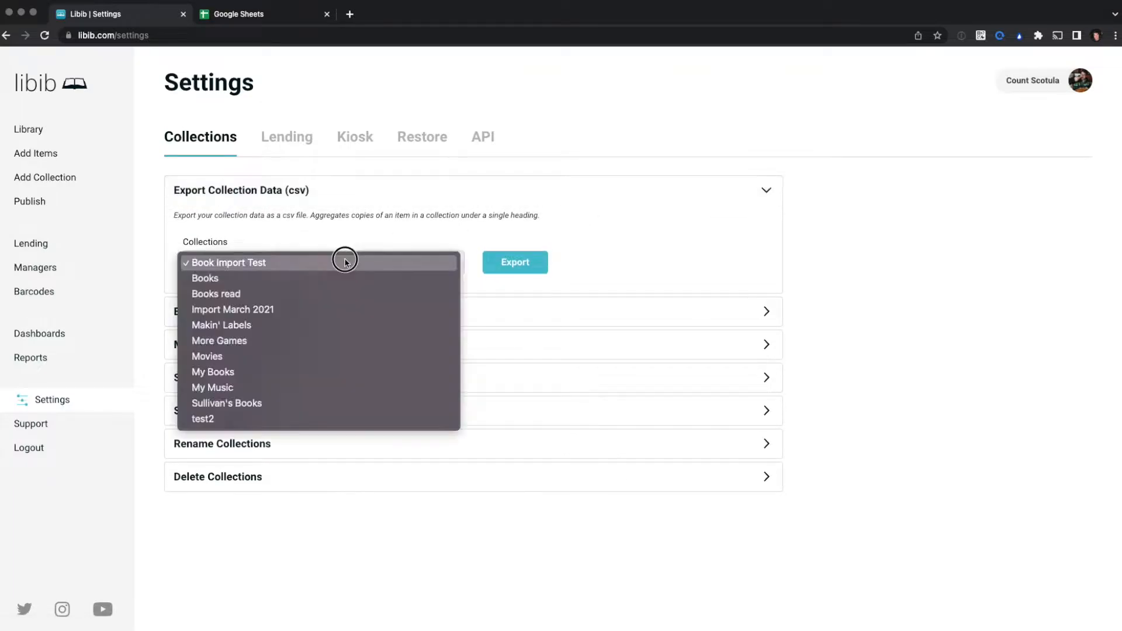
mouse_move(313, 357)
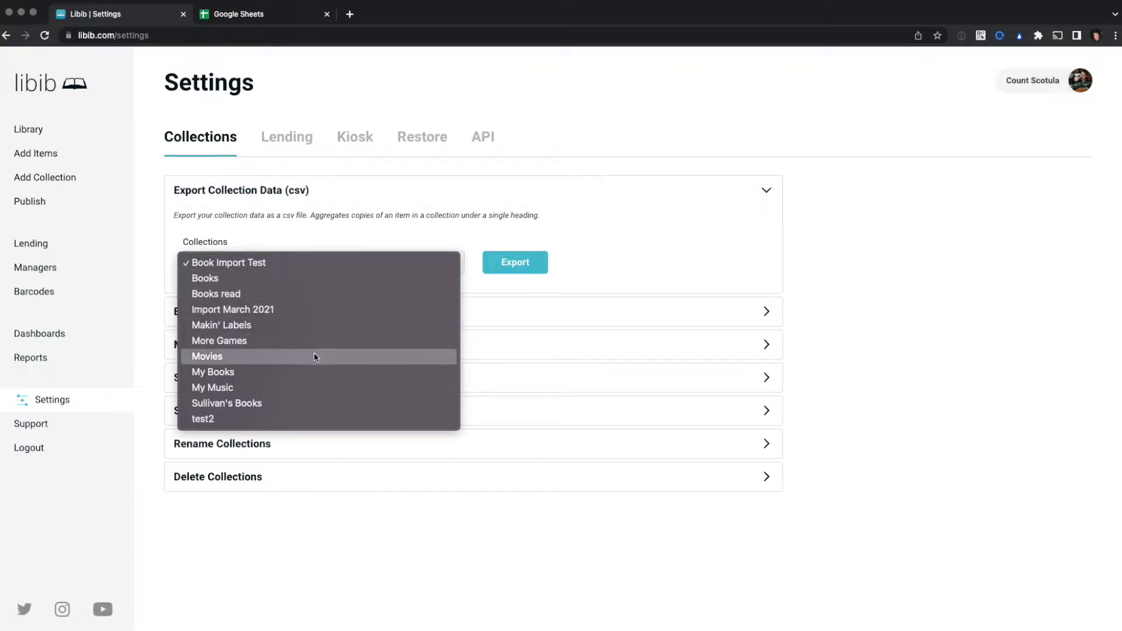
left_click(212, 372)
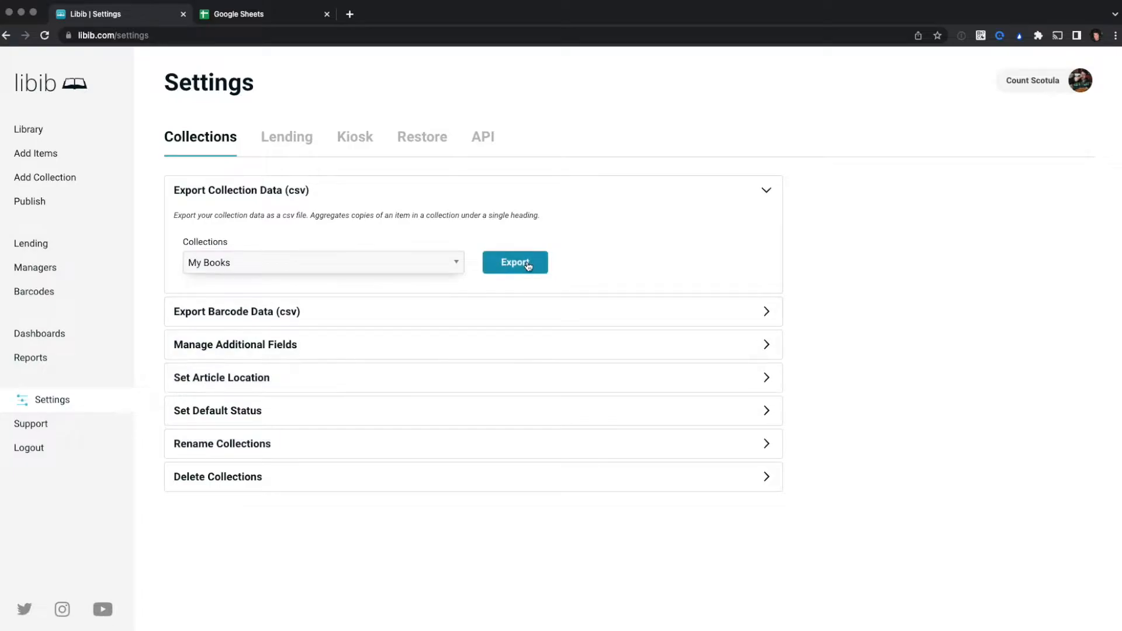
left_click(515, 262)
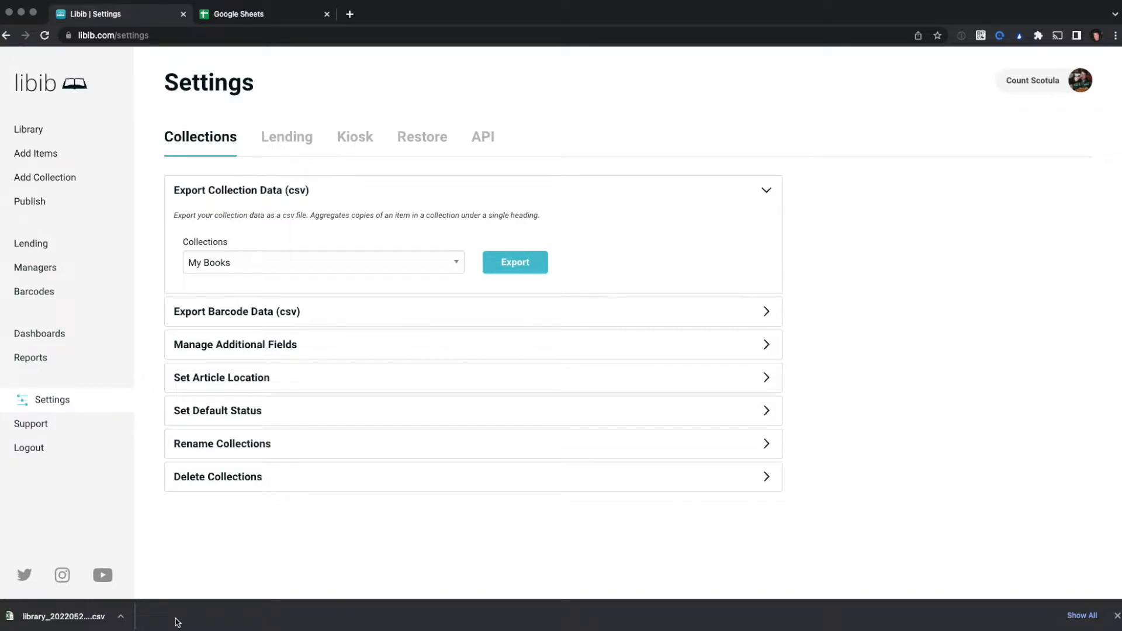
mouse_move(93, 620)
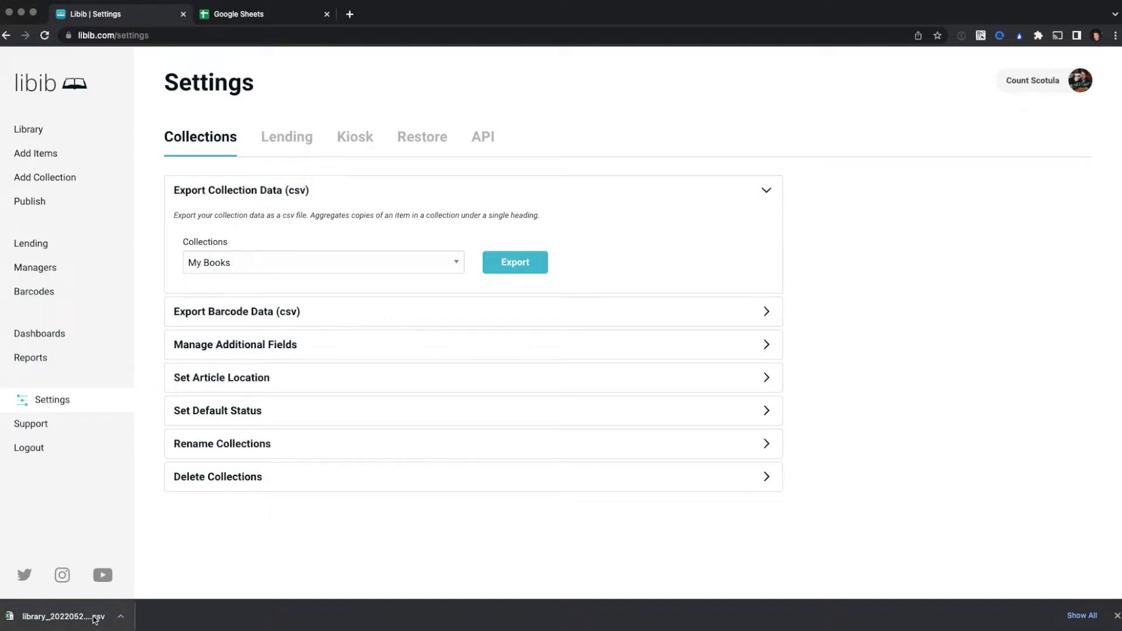
mouse_move(996, 231)
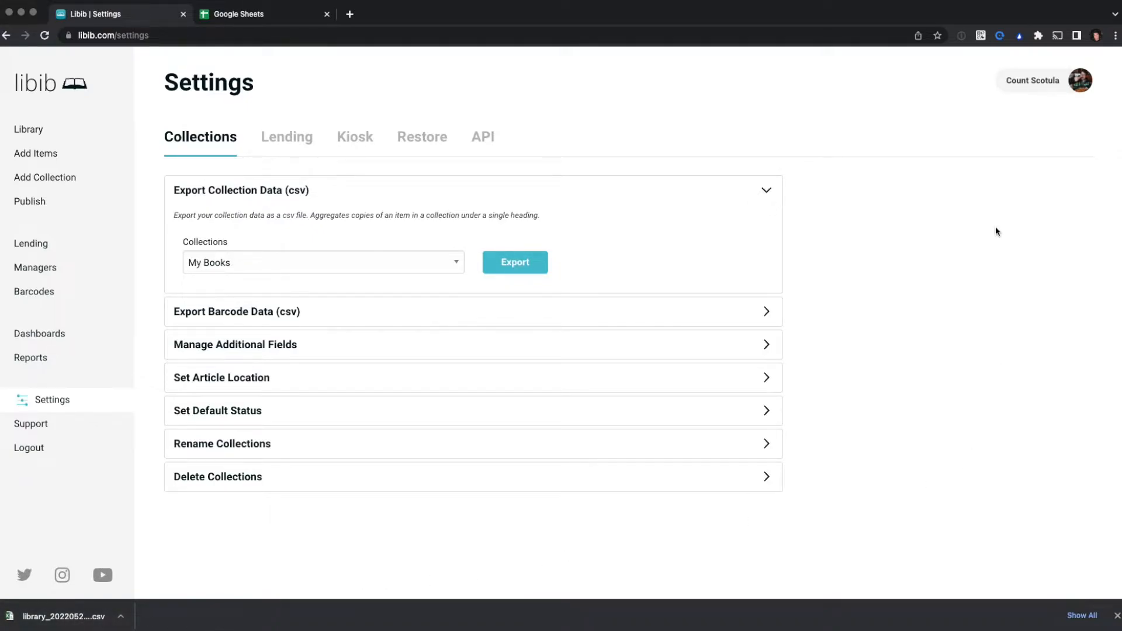
- Create a blank untitled spreadsheet from the Google Sheets tab
left_click(262, 14)
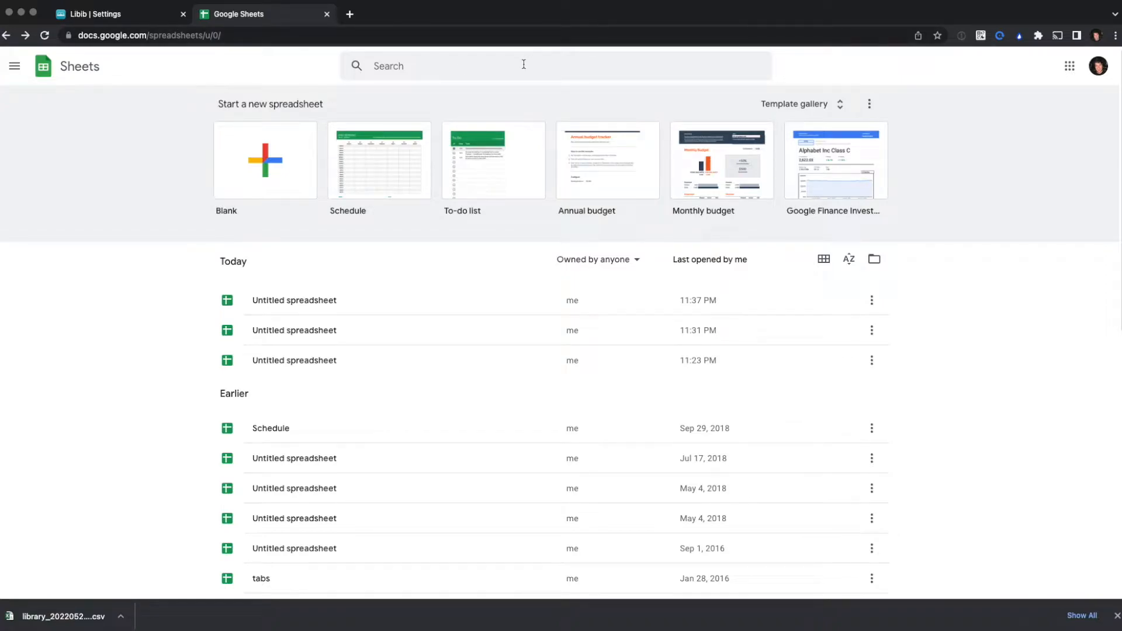
mouse_move(347, 115)
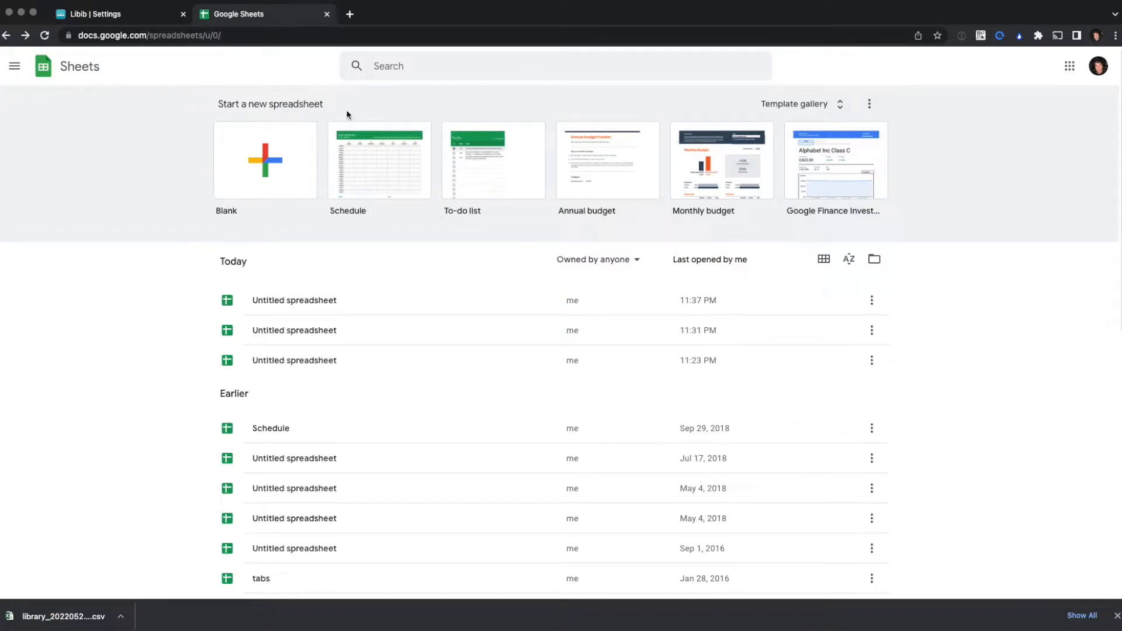
left_click(264, 160)
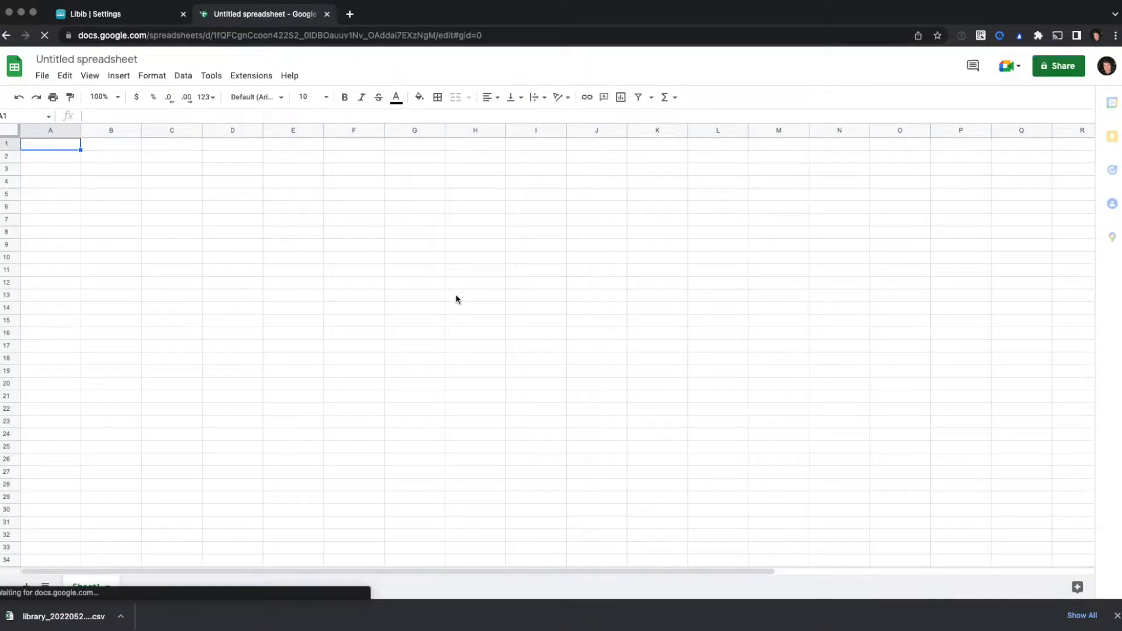
- Import library_20220524_043901.csv, replacing the spreadsheet with the book records
left_click(42, 76)
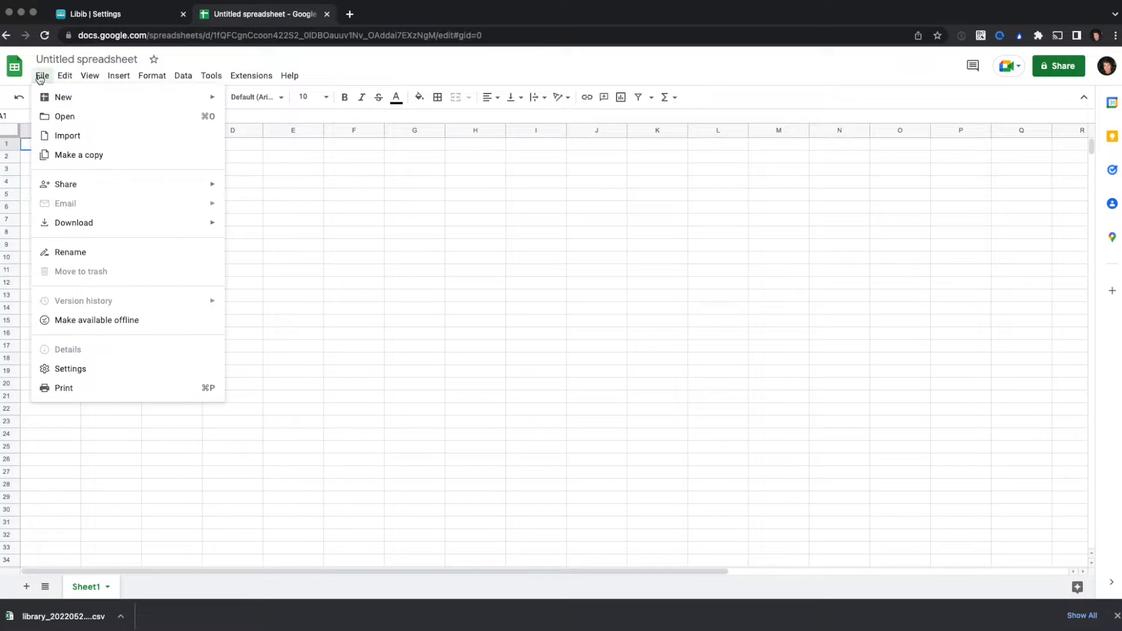
left_click(67, 135)
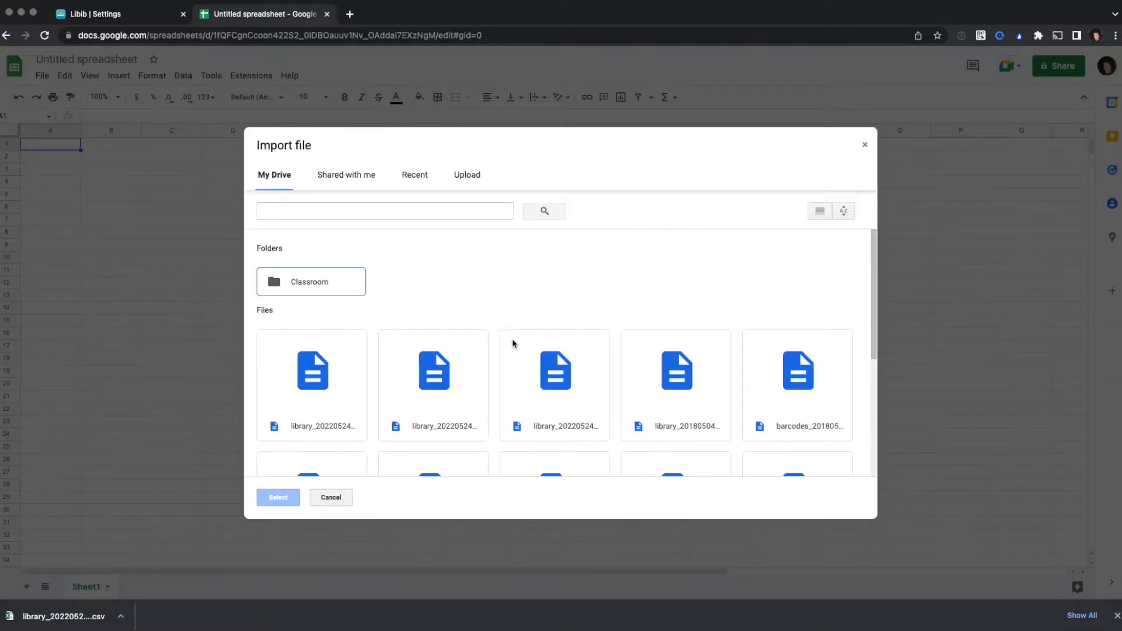
left_click(465, 175)
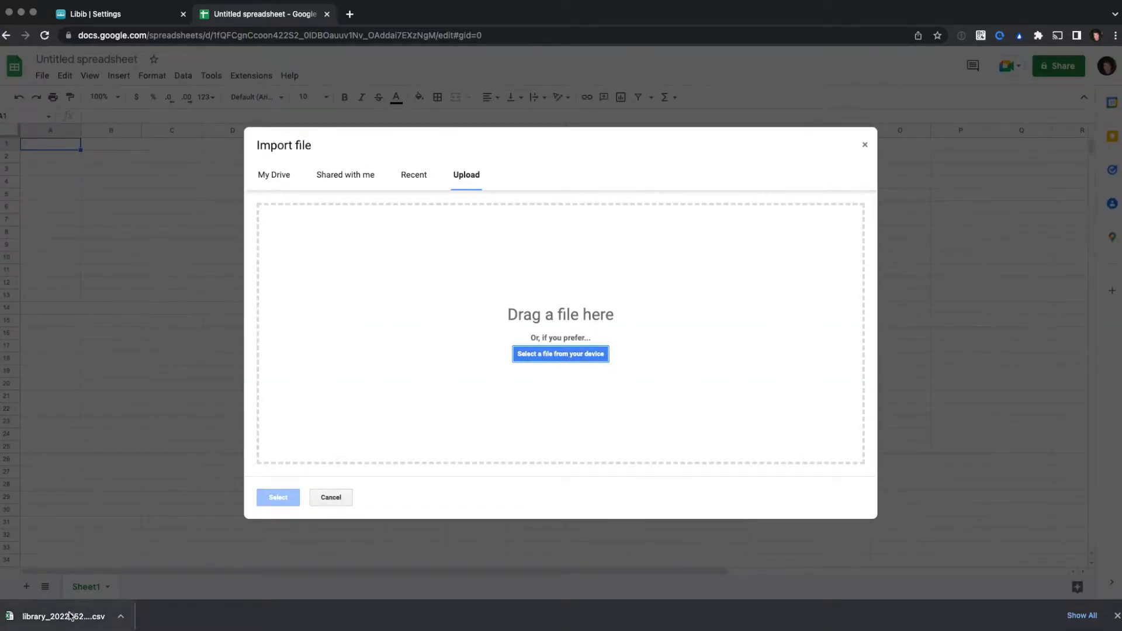
mouse_move(560, 314)
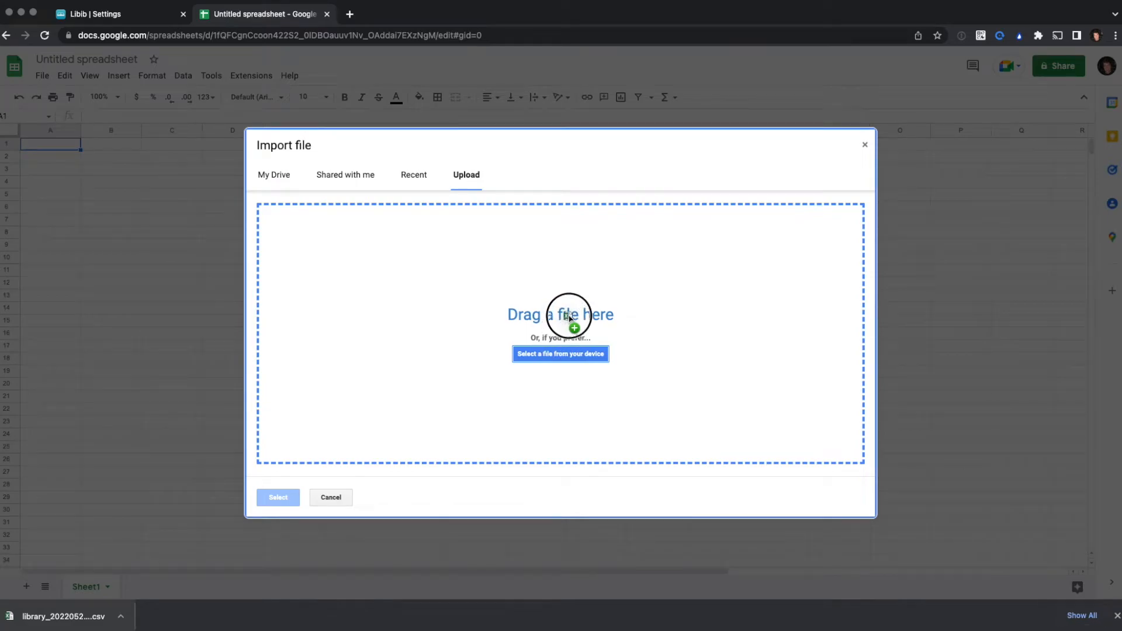
left_click(560, 354)
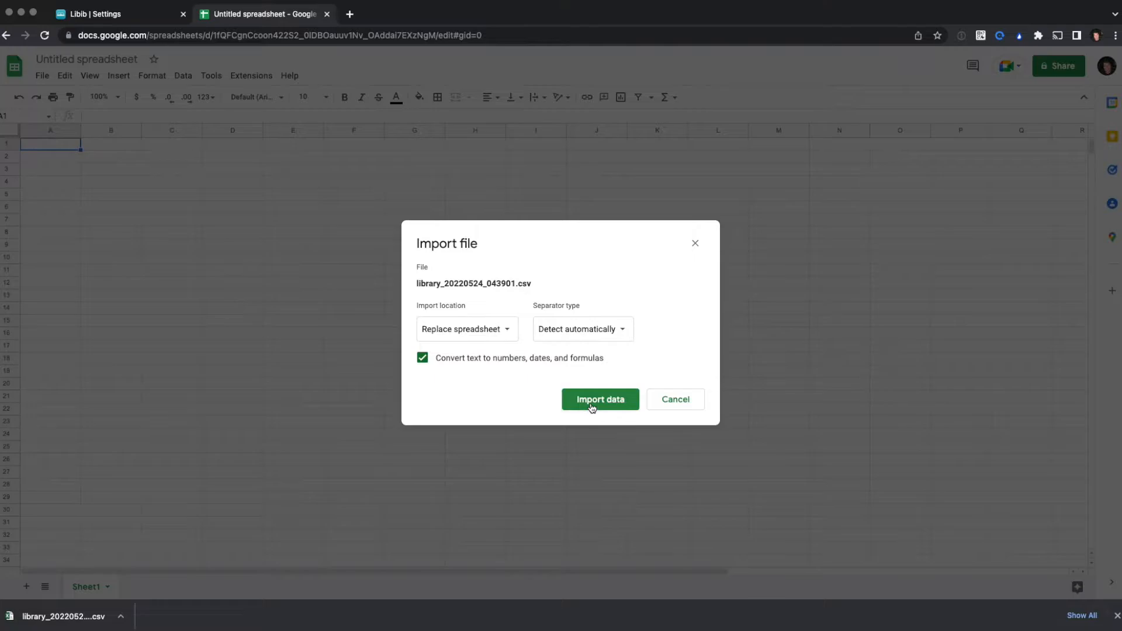
left_click(599, 399)
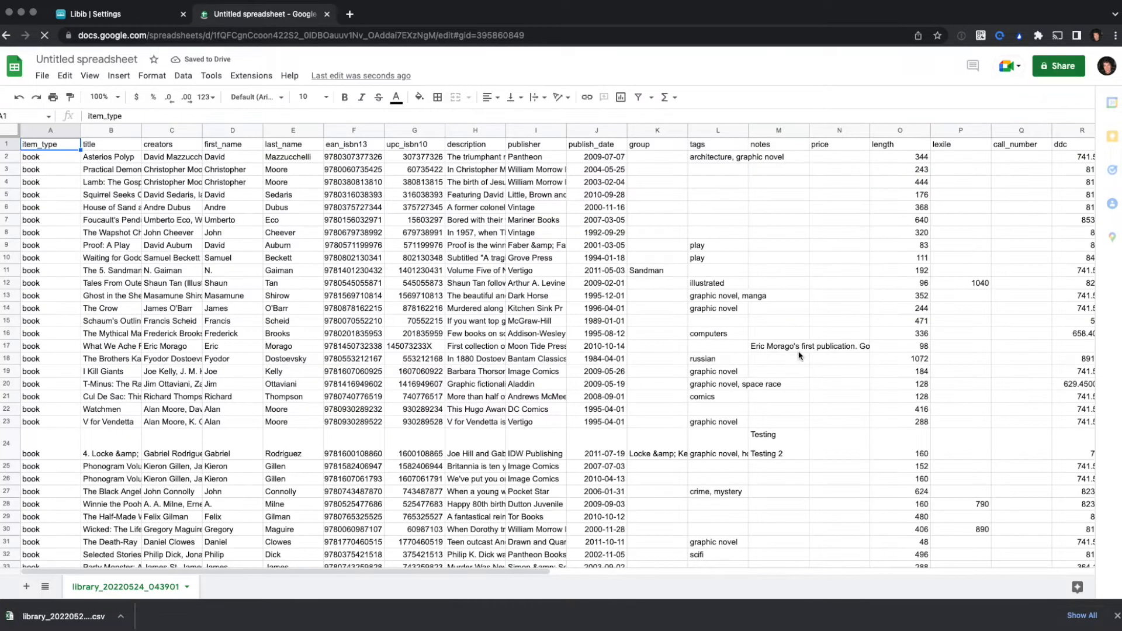
- Set the print layout to narrow margins with gridlines hidden, then continue
left_click(42, 76)
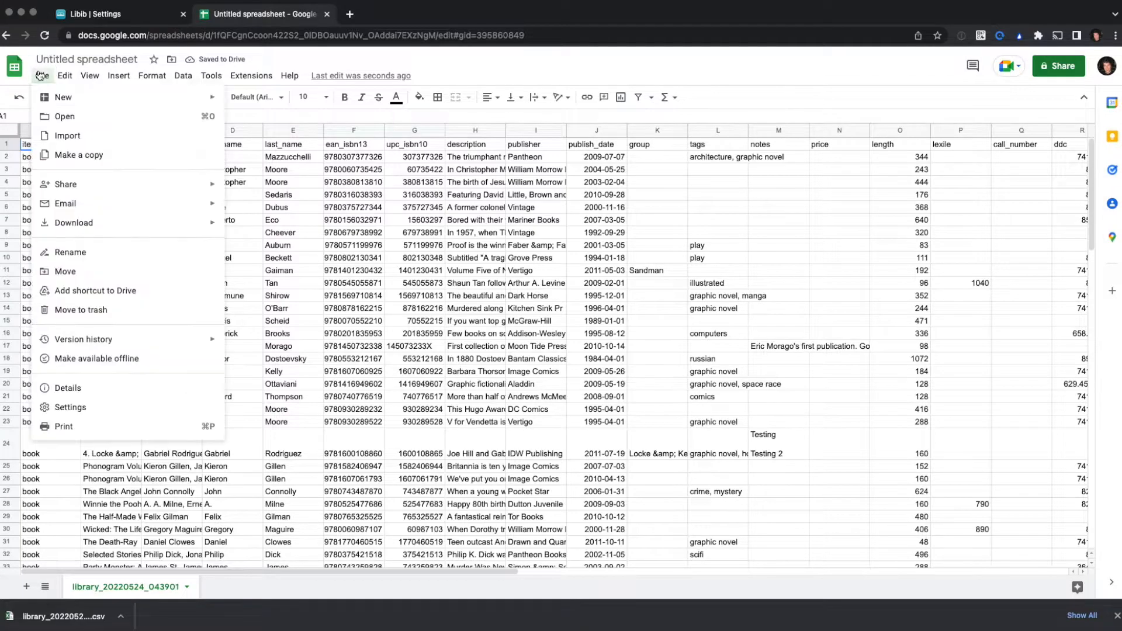
mouse_move(91, 441)
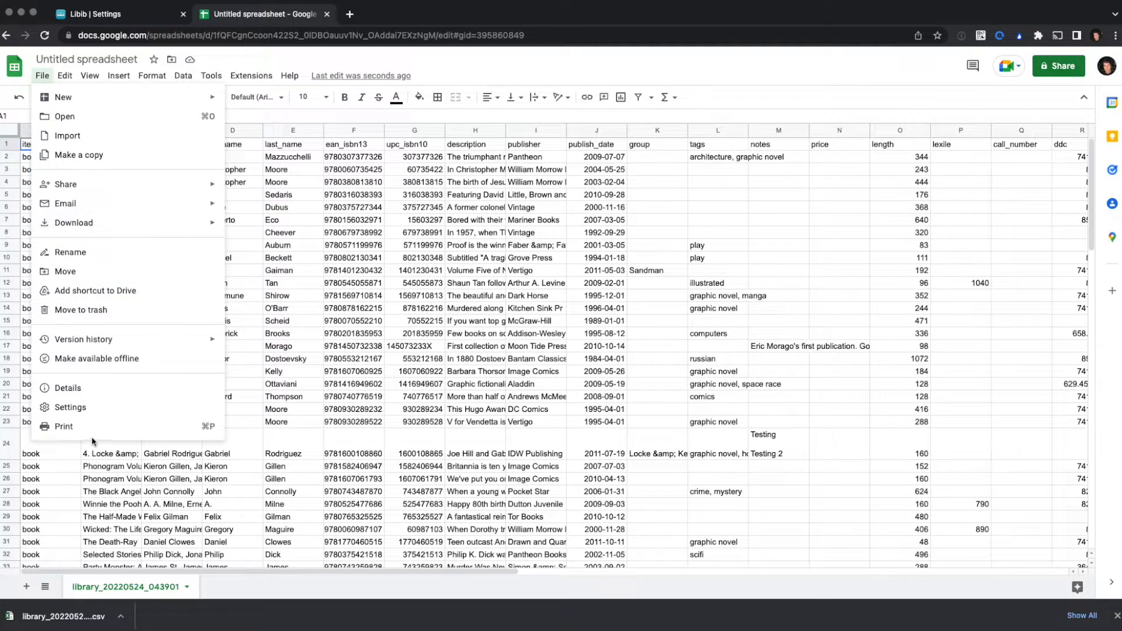
left_click(63, 427)
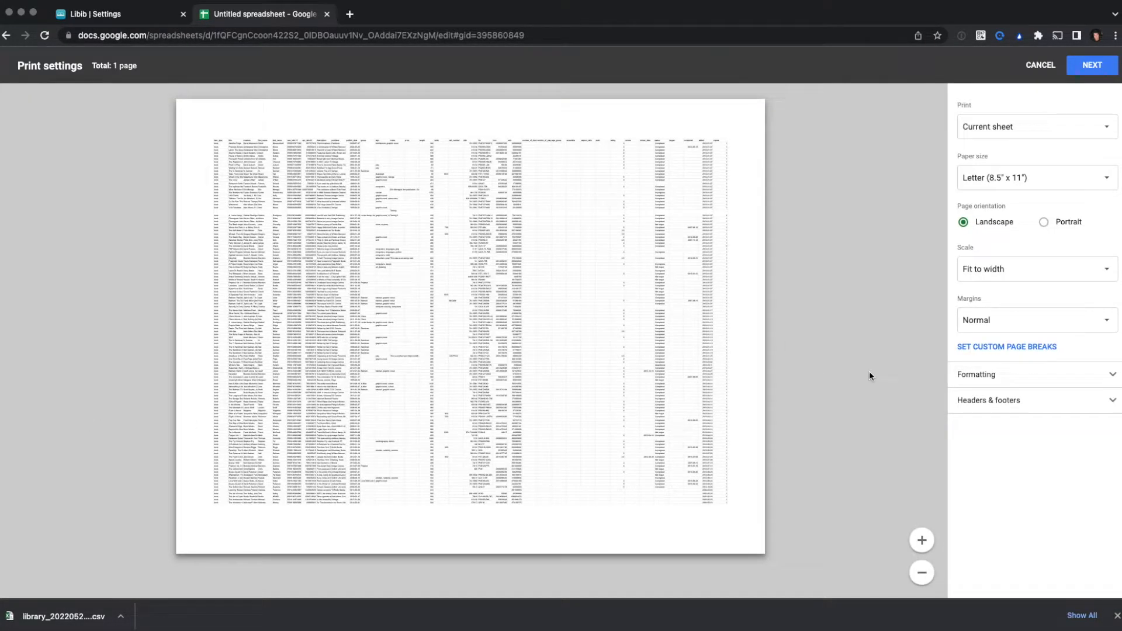
mouse_move(1079, 315)
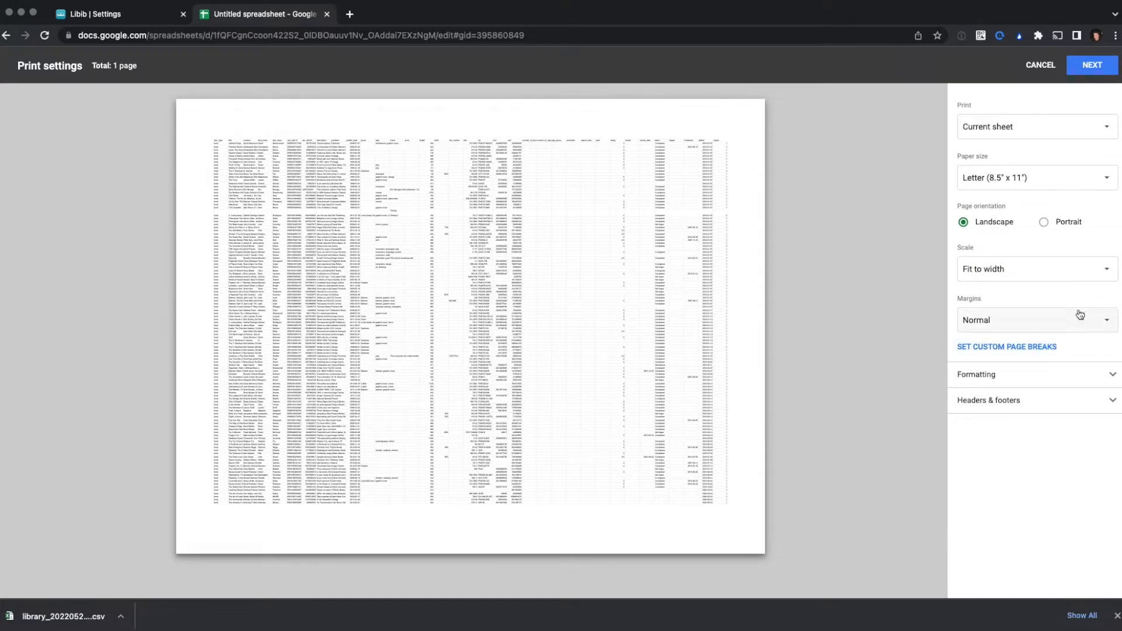
left_click(1035, 320)
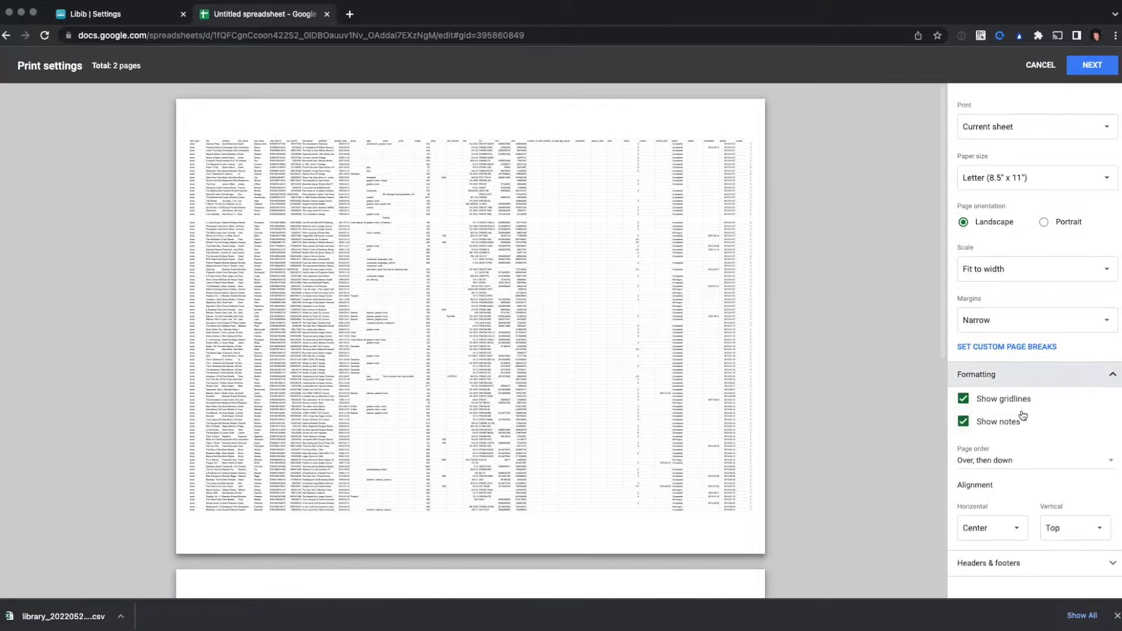
left_click(962, 398)
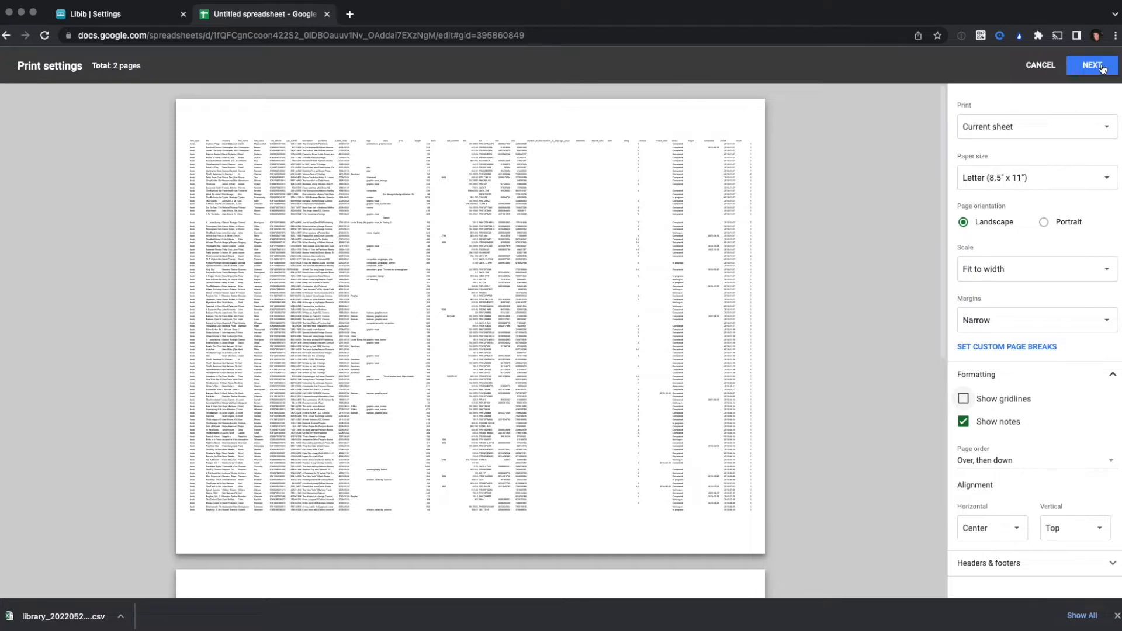
mouse_move(837, 279)
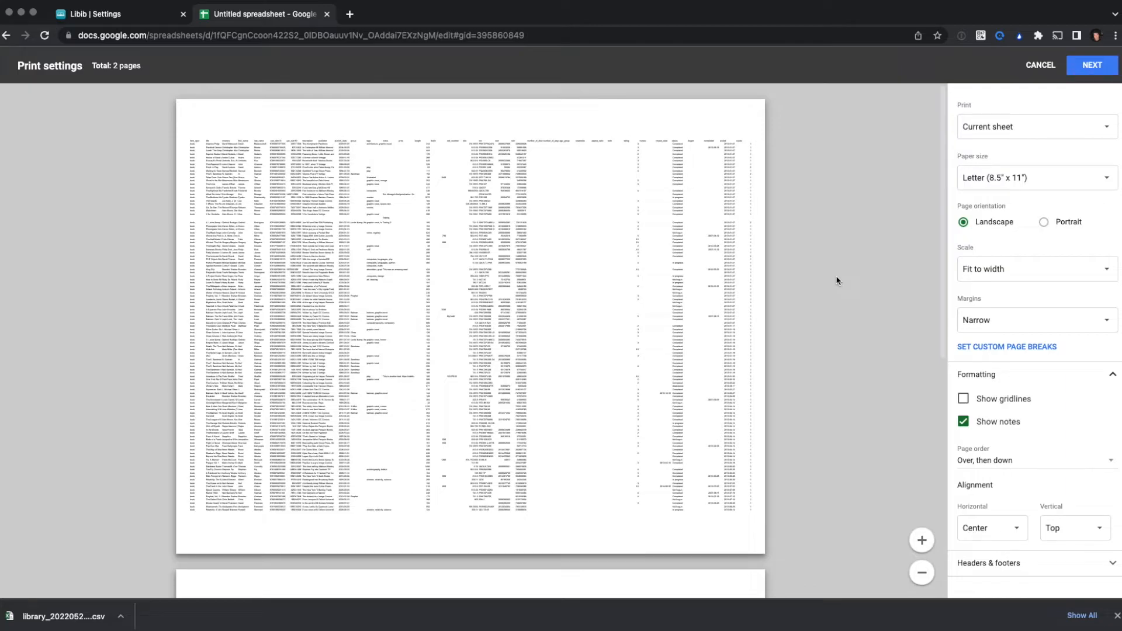
left_click(1040, 64)
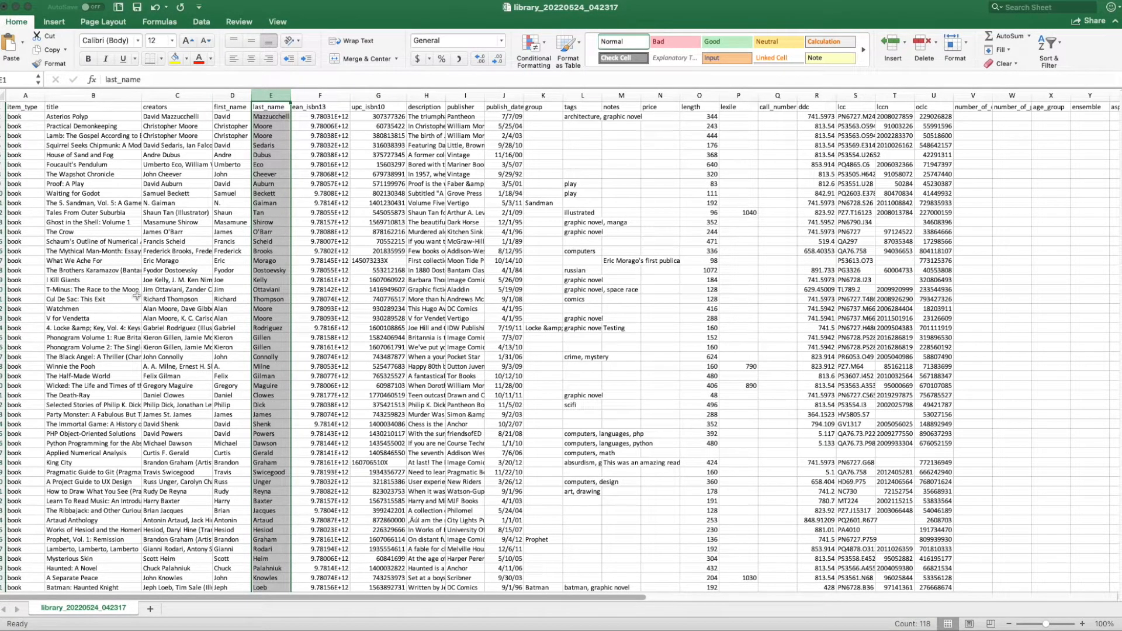
- Select column F, ean_isbn13, in Excel
left_click(319, 95)
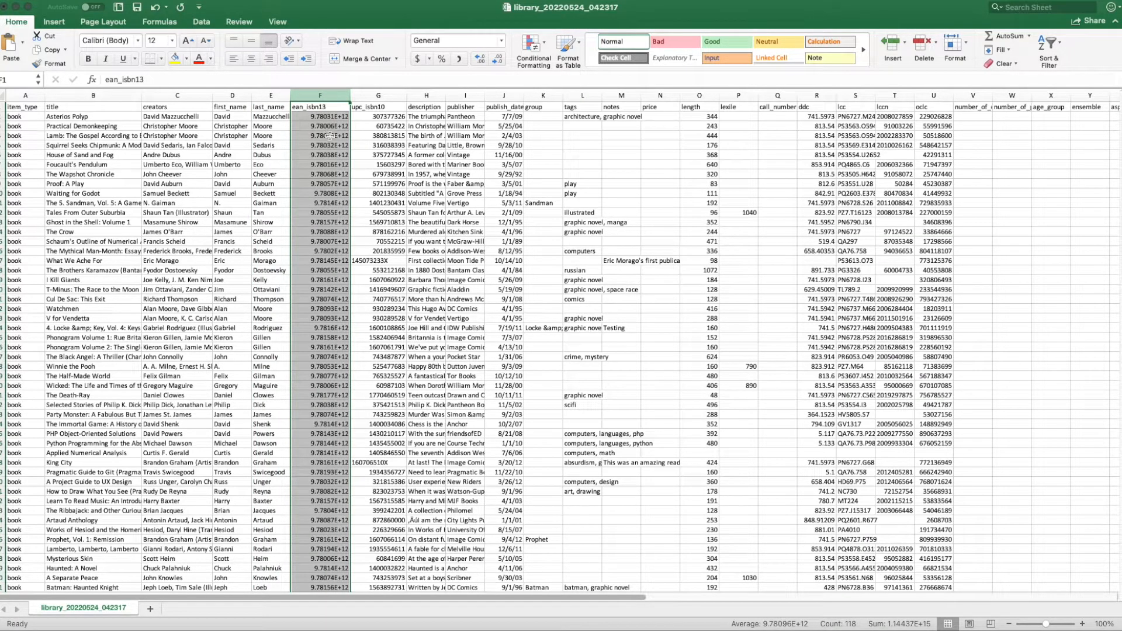
mouse_move(332, 280)
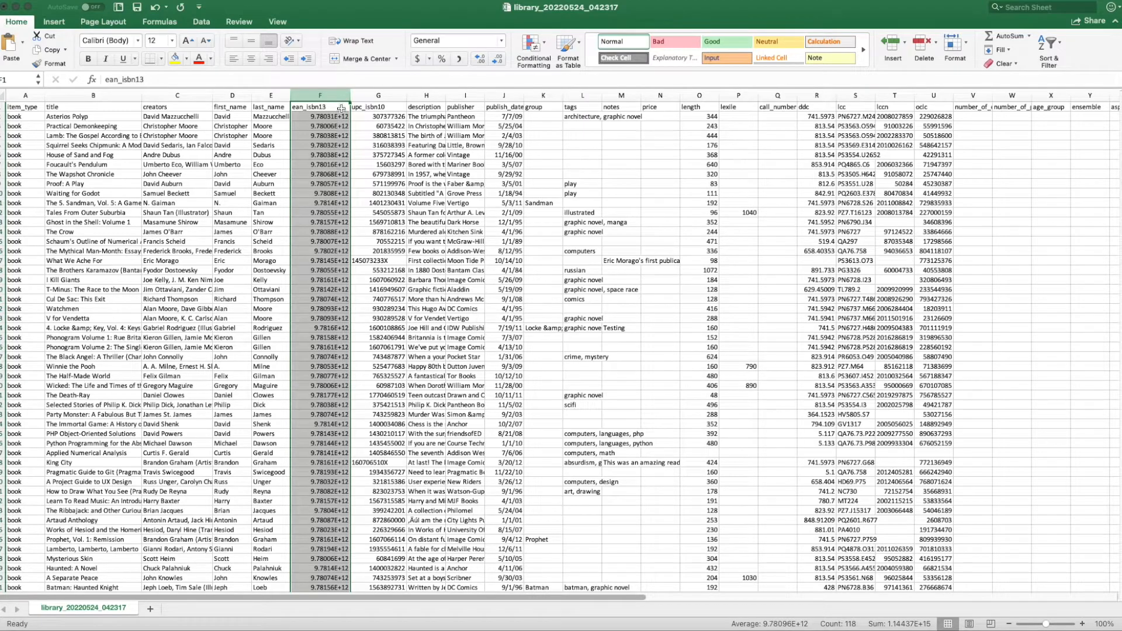
left_click(320, 96)
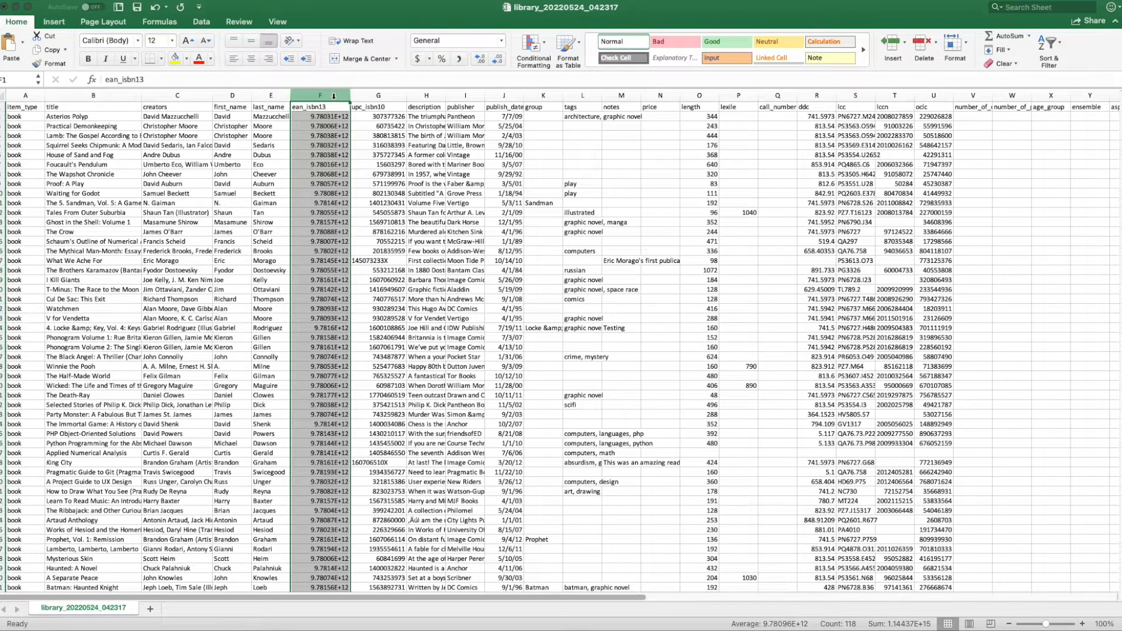
- Format column F as Number with 0 decimal places to show full ISBNs
right_click(320, 96)
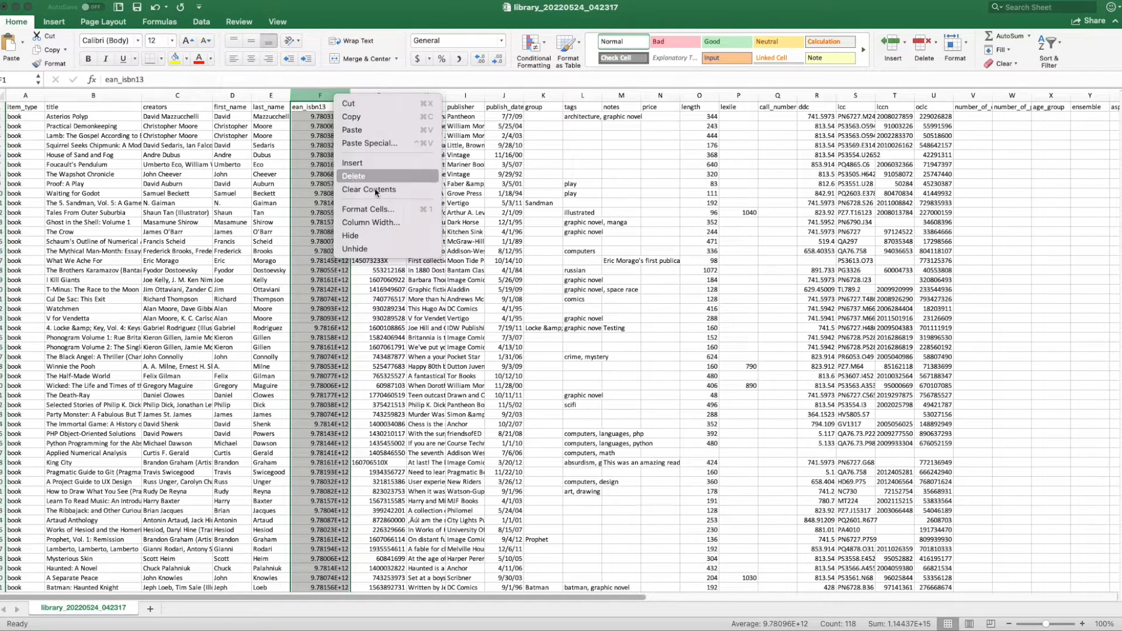
left_click(369, 209)
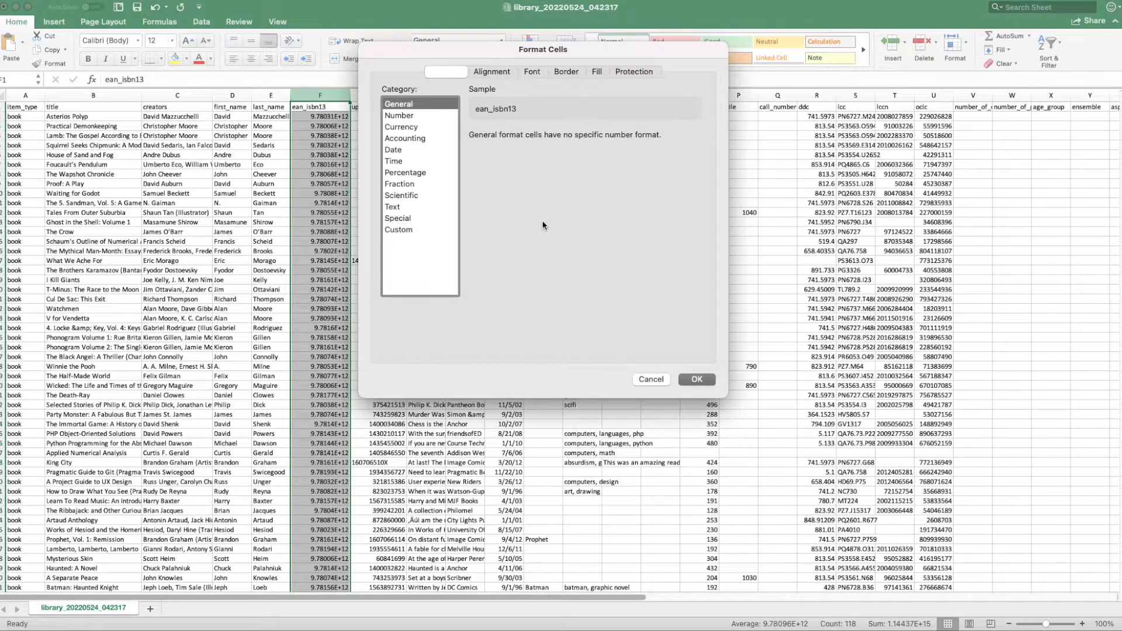
mouse_move(415, 111)
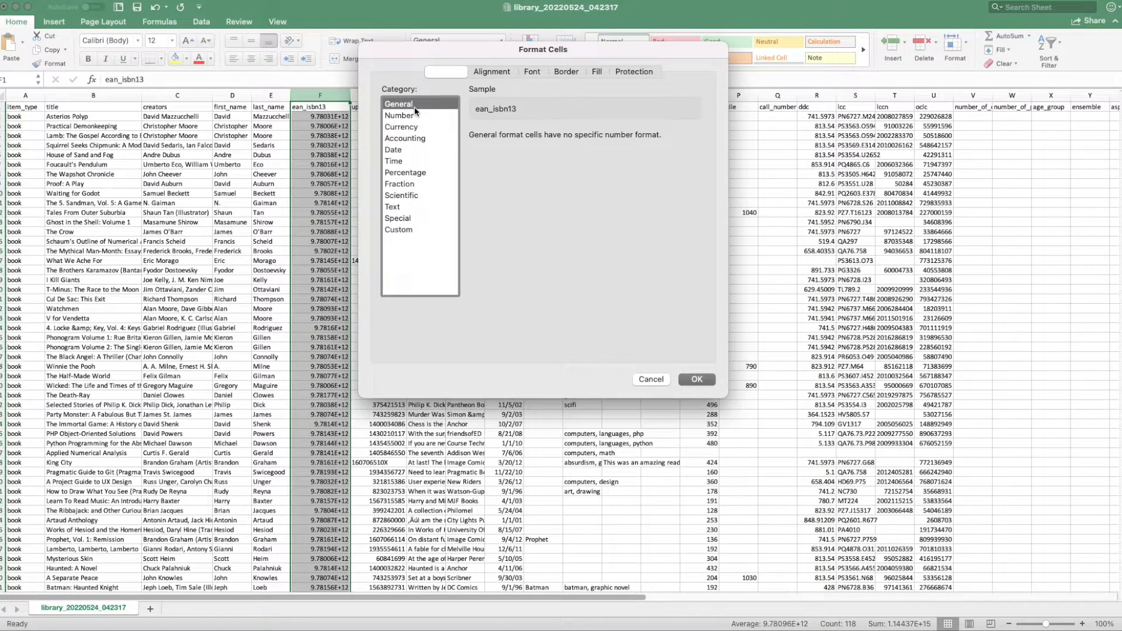
left_click(401, 115)
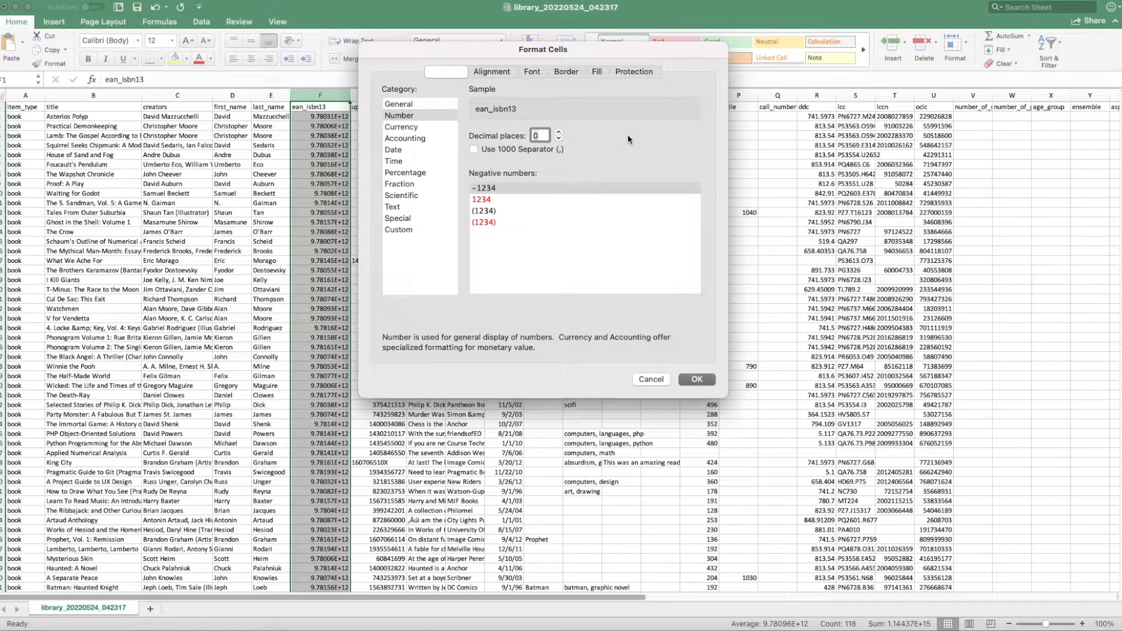
left_click(695, 380)
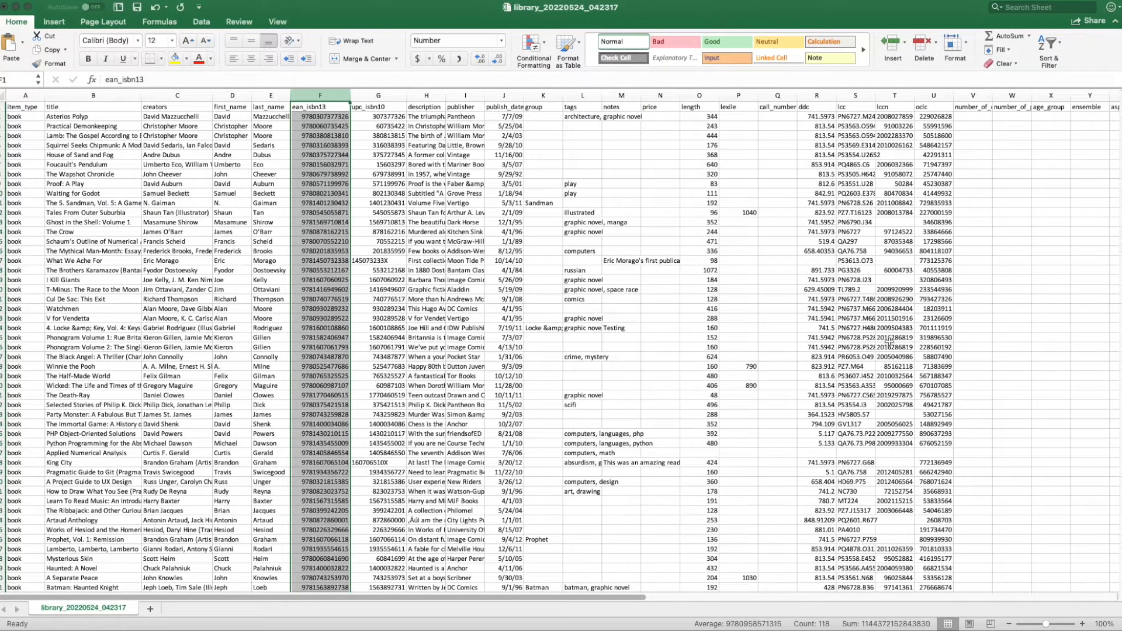